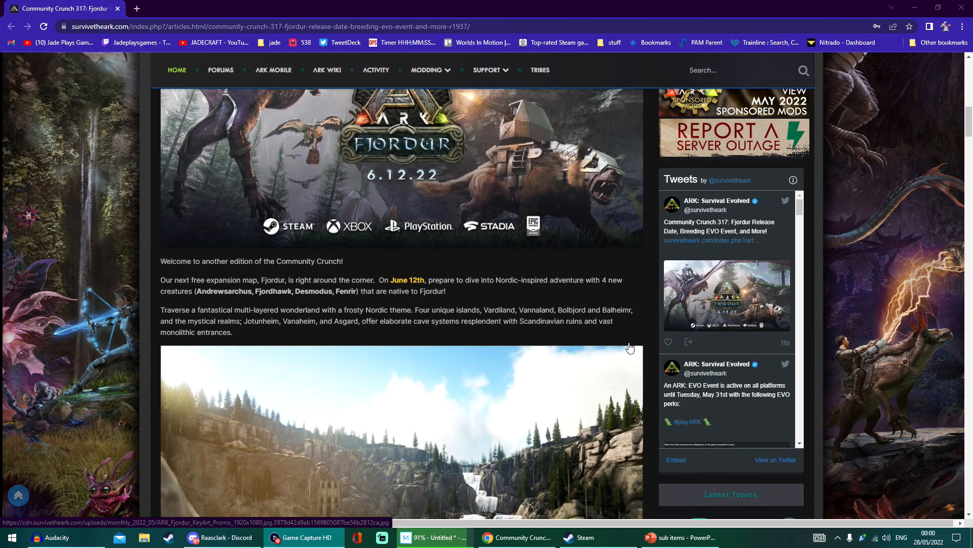
{"action": "scroll", "scroll_direction": "up", "scroll_amount": 3}
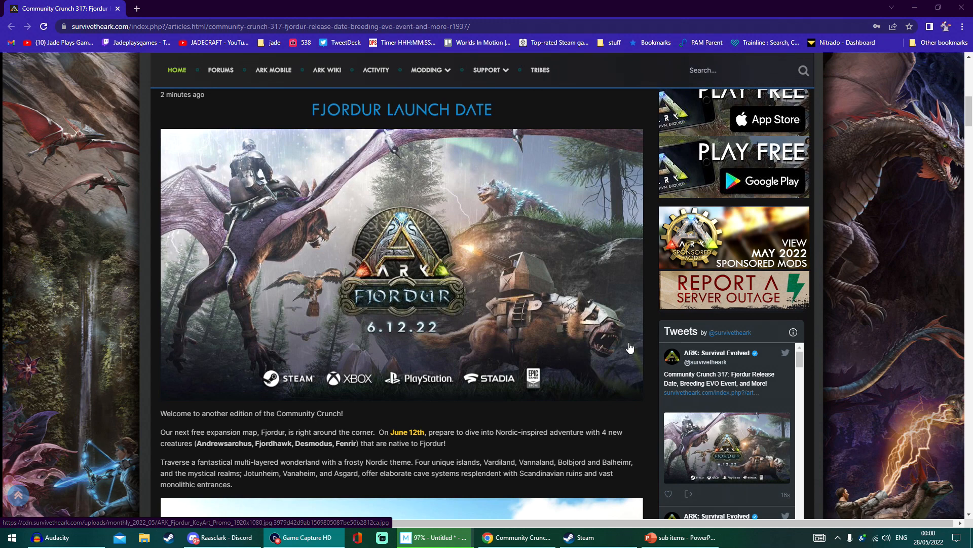
{"action": "mouse_move", "coordinate": [617, 448]}
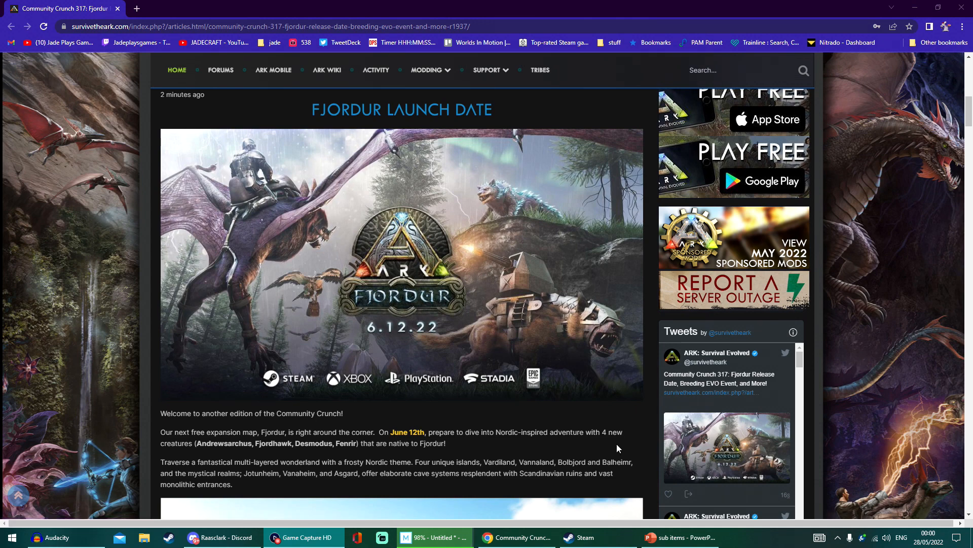
{"action": "mouse_move", "coordinate": [643, 444]}
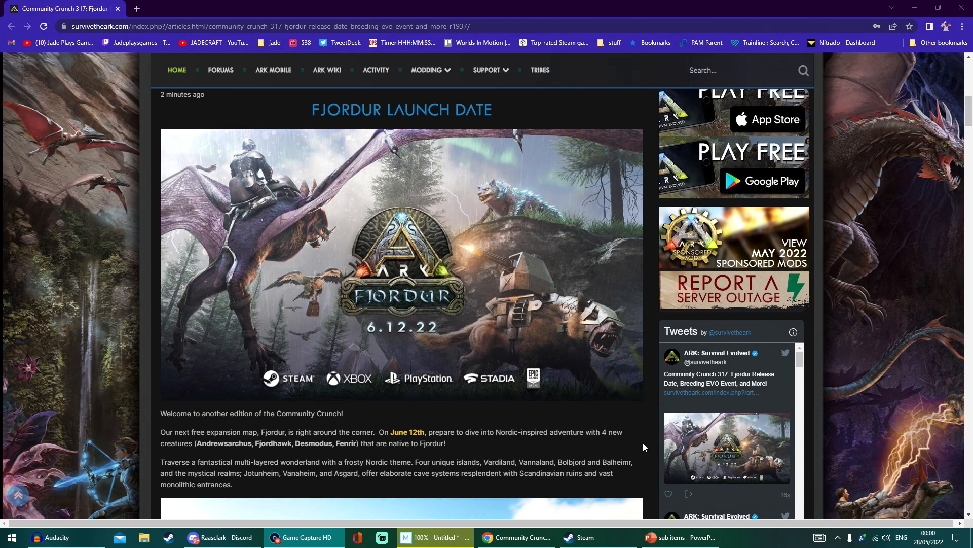
{"action": "mouse_move", "coordinate": [631, 442]}
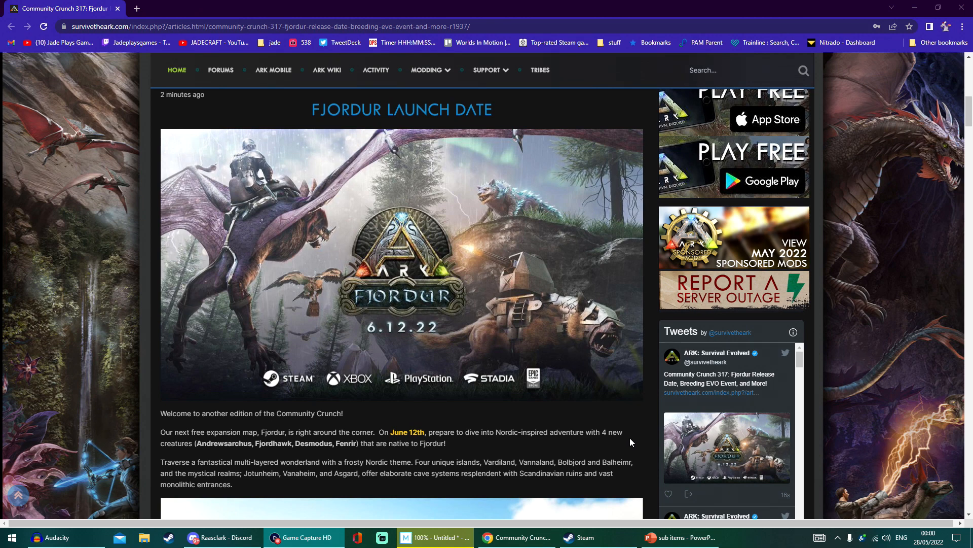
{"action": "mouse_move", "coordinate": [421, 326]}
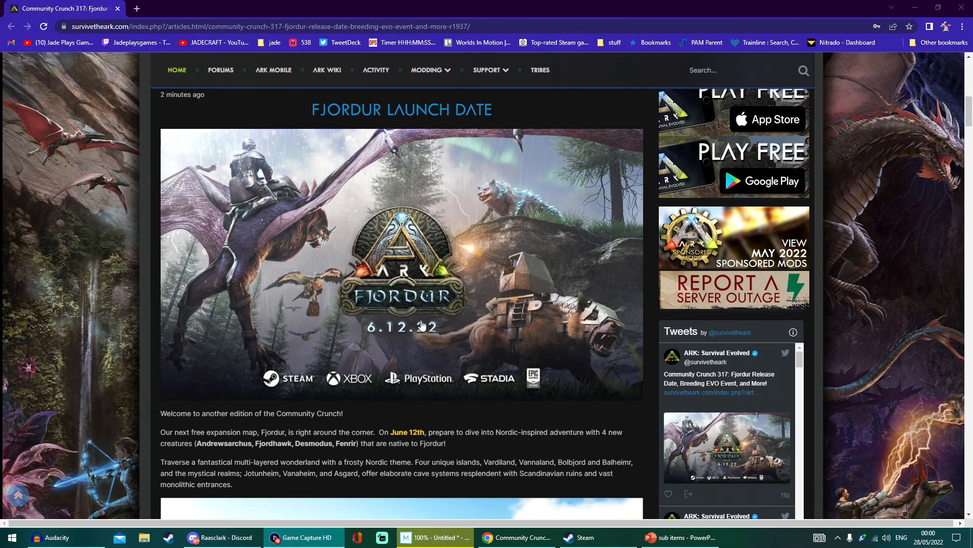
{"action": "mouse_move", "coordinate": [645, 397]}
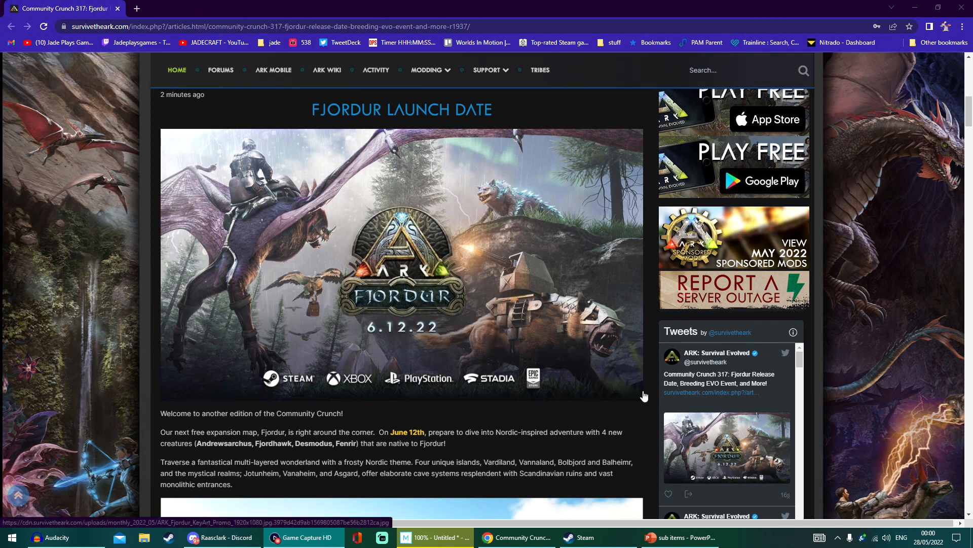
{"action": "scroll", "scroll_direction": "down", "scroll_amount": 3}
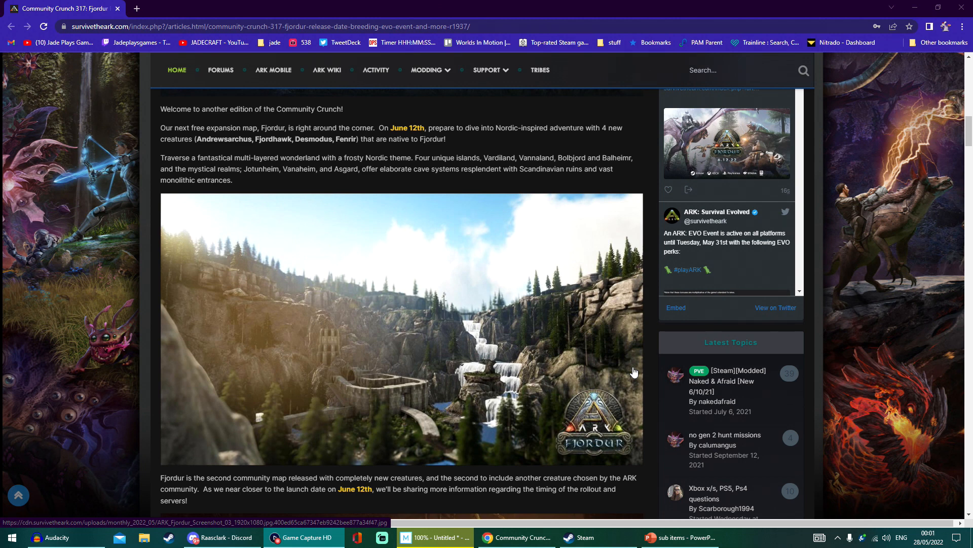
{"action": "mouse_move", "coordinate": [322, 178]}
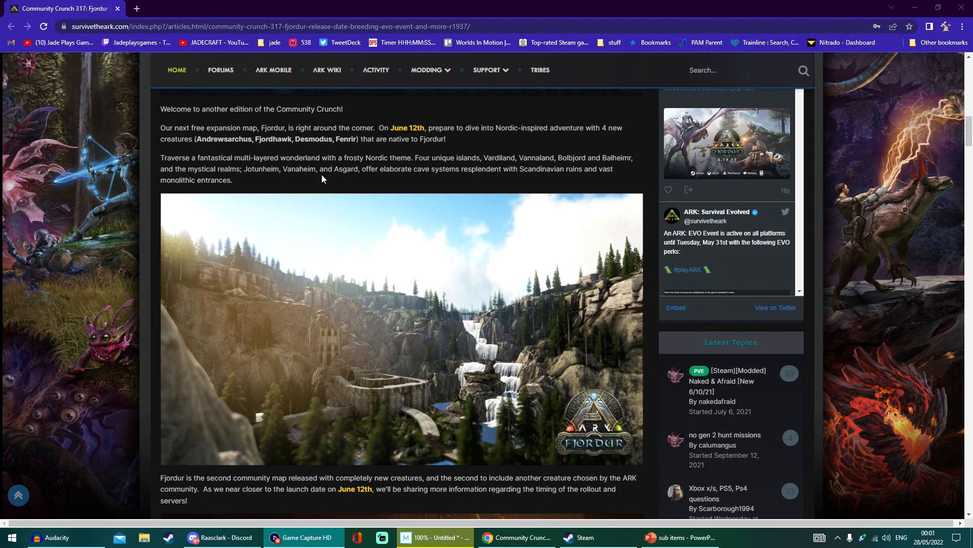
{"action": "mouse_move", "coordinate": [468, 181]}
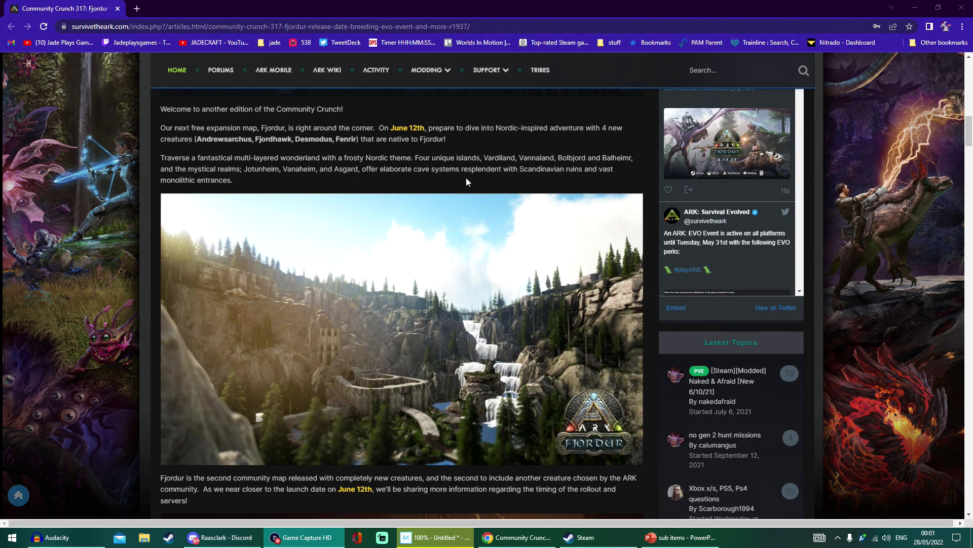
{"action": "mouse_move", "coordinate": [582, 179]}
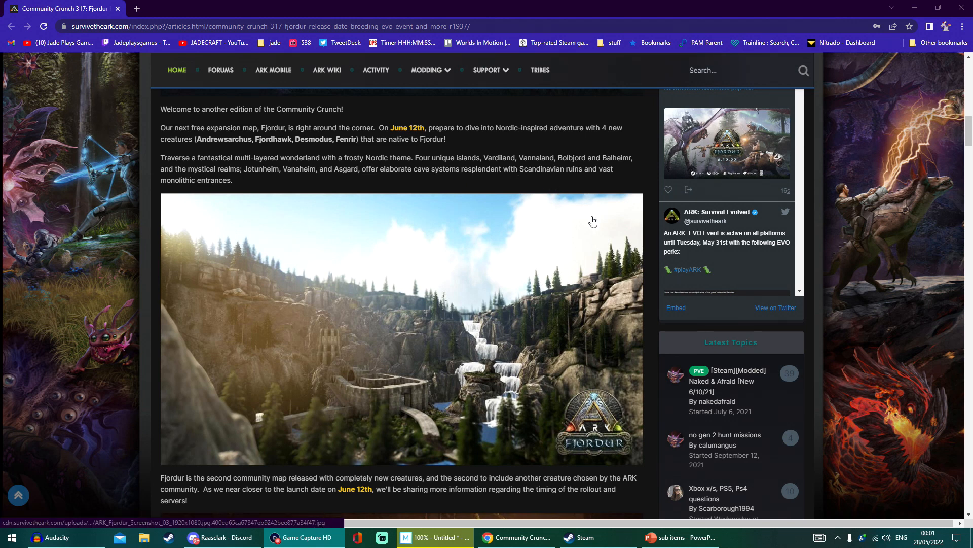
{"action": "scroll", "scroll_direction": "up", "scroll_amount": 3}
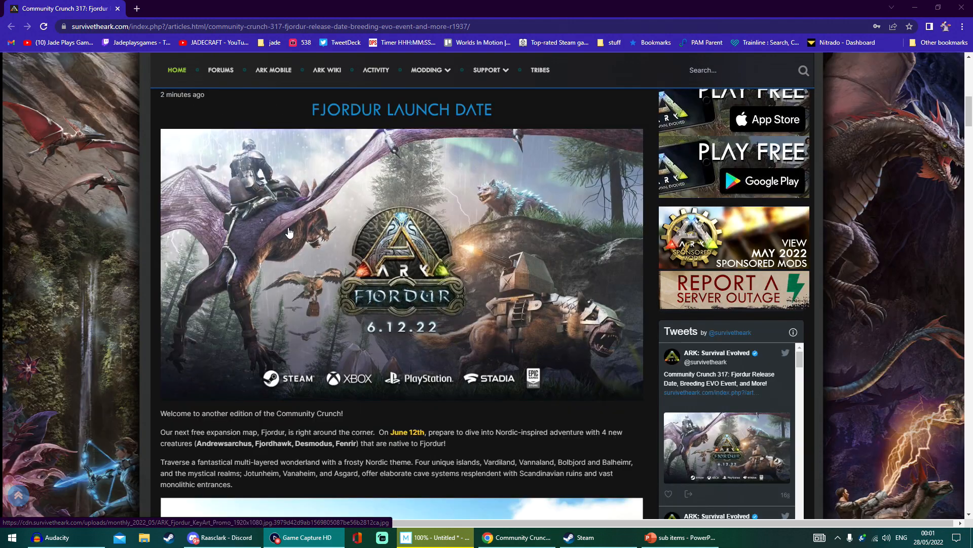
{"action": "mouse_move", "coordinate": [577, 354]}
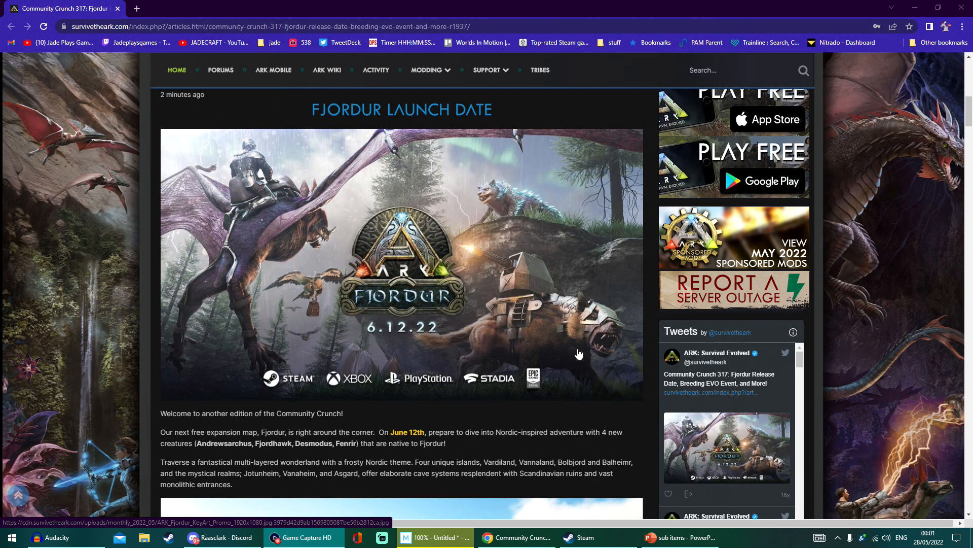
{"action": "mouse_move", "coordinate": [541, 297]}
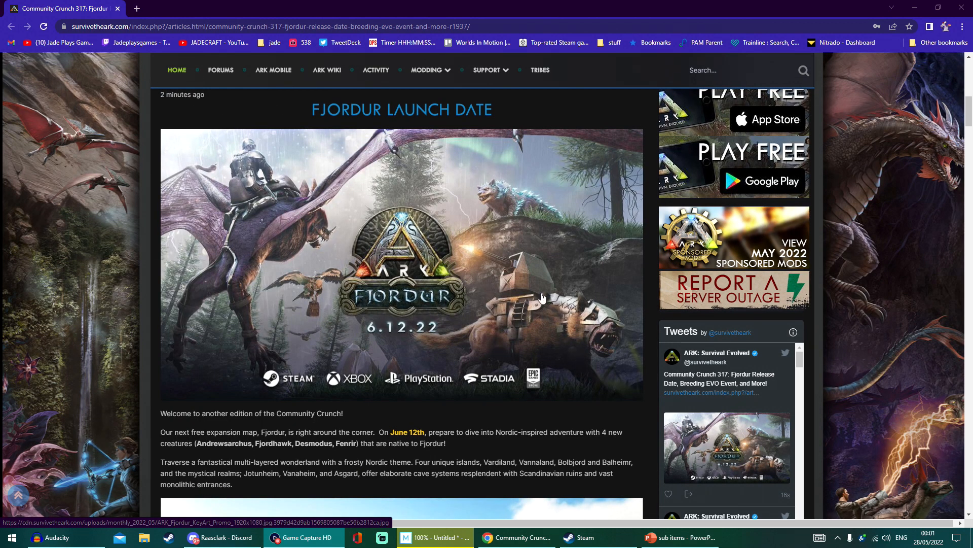
{"action": "mouse_move", "coordinate": [574, 339]}
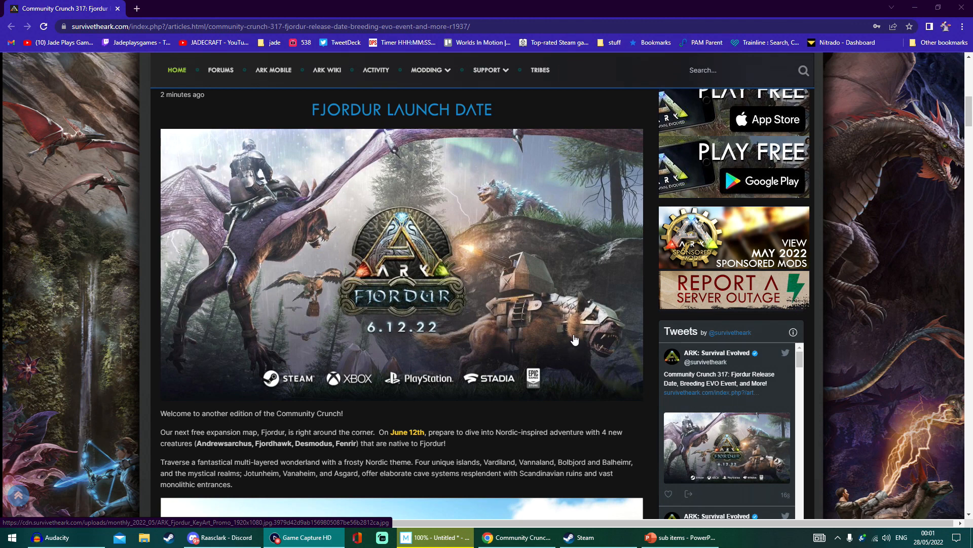
{"action": "mouse_move", "coordinate": [568, 345]}
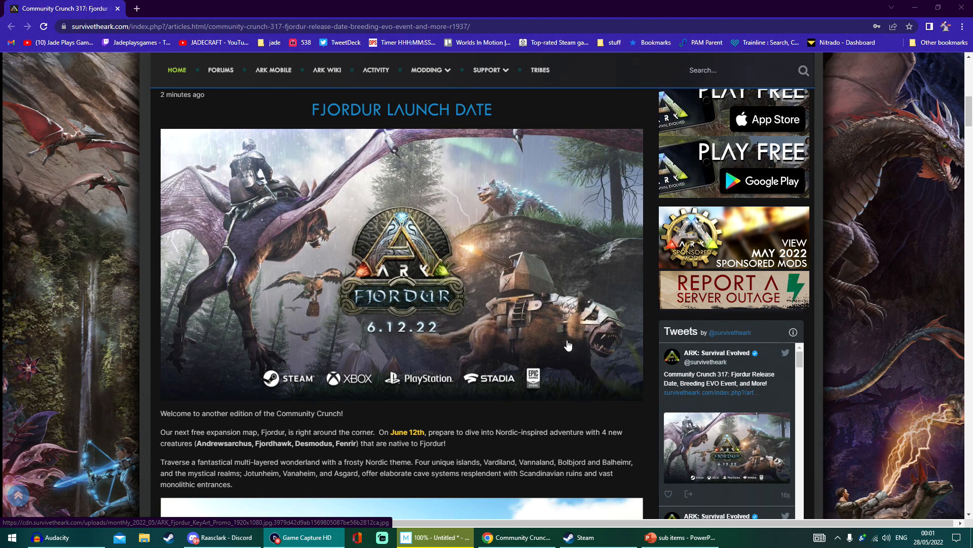
{"action": "mouse_move", "coordinate": [497, 209]}
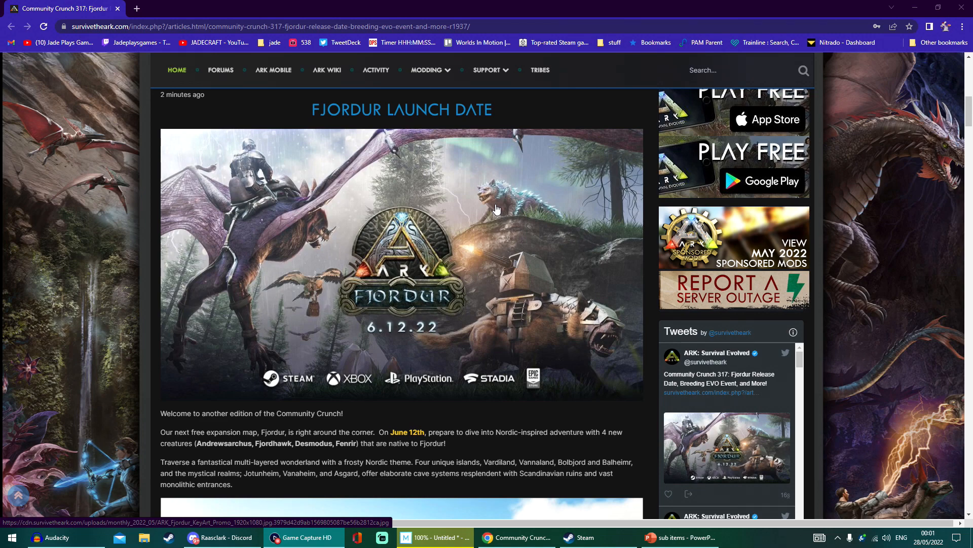
{"action": "scroll", "scroll_direction": "down", "scroll_amount": 3}
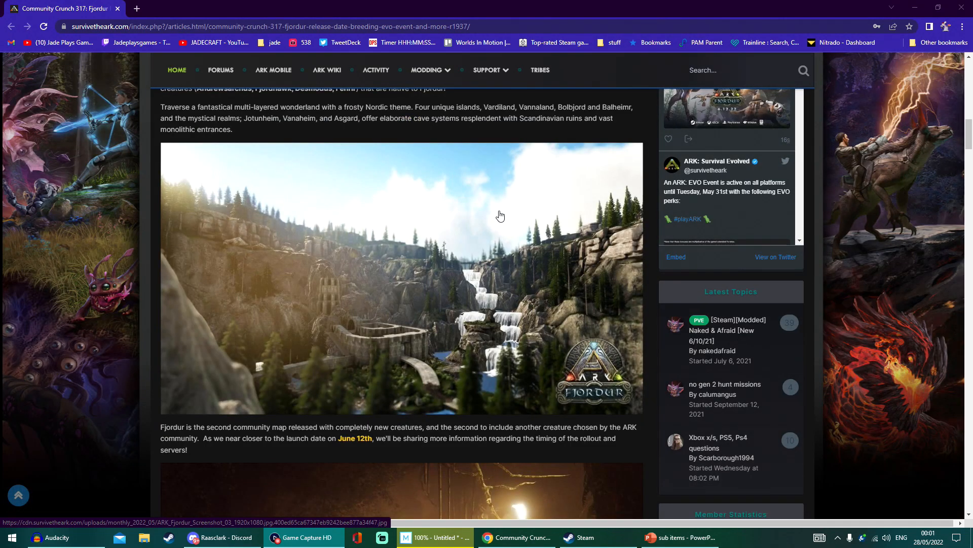
{"action": "scroll", "scroll_direction": "down", "scroll_amount": 3}
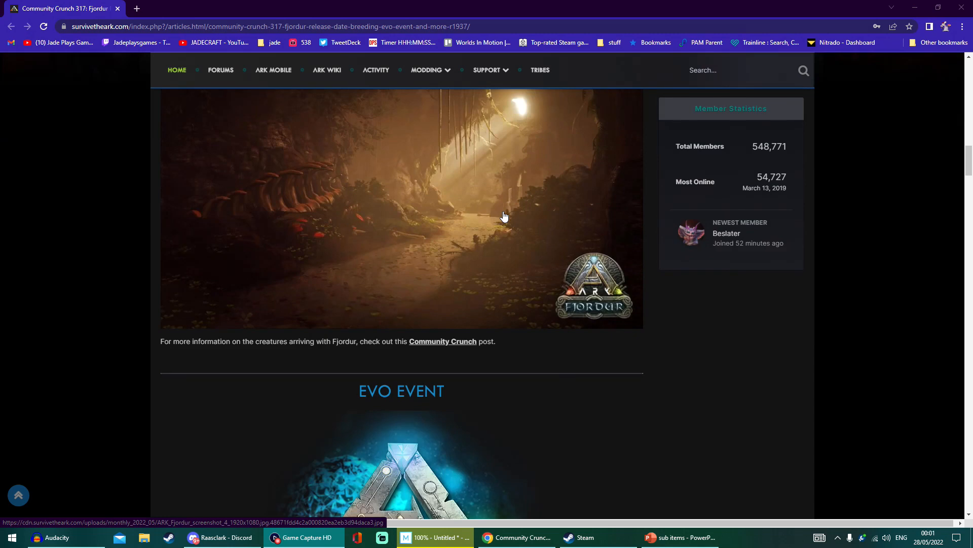
{"action": "scroll", "scroll_direction": "down", "scroll_amount": 3}
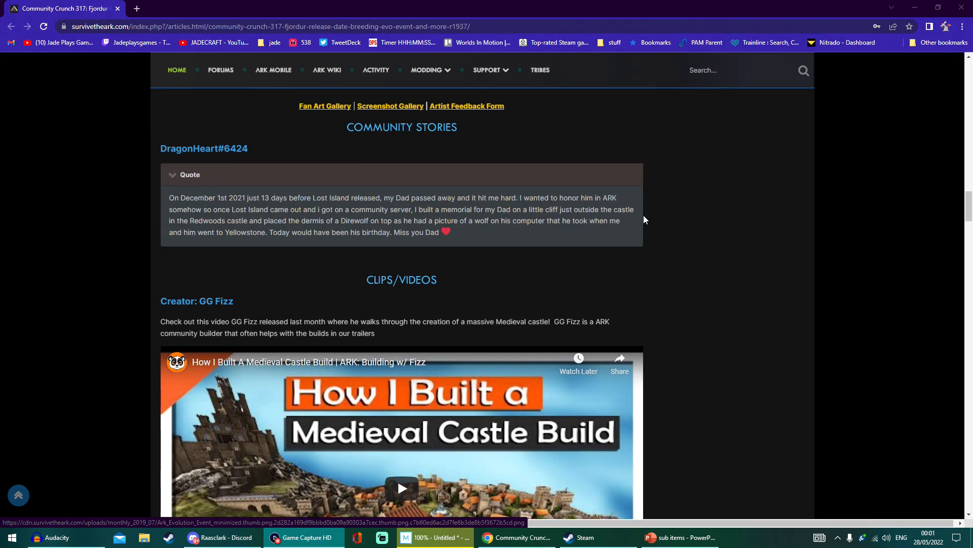
{"action": "scroll", "scroll_direction": "down", "scroll_amount": 3}
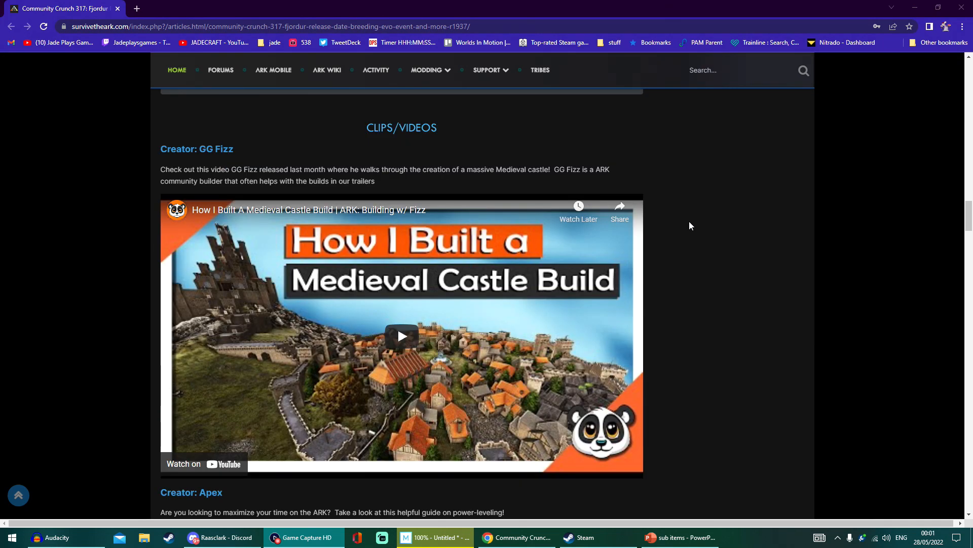
{"action": "scroll", "scroll_direction": "down", "scroll_amount": 3}
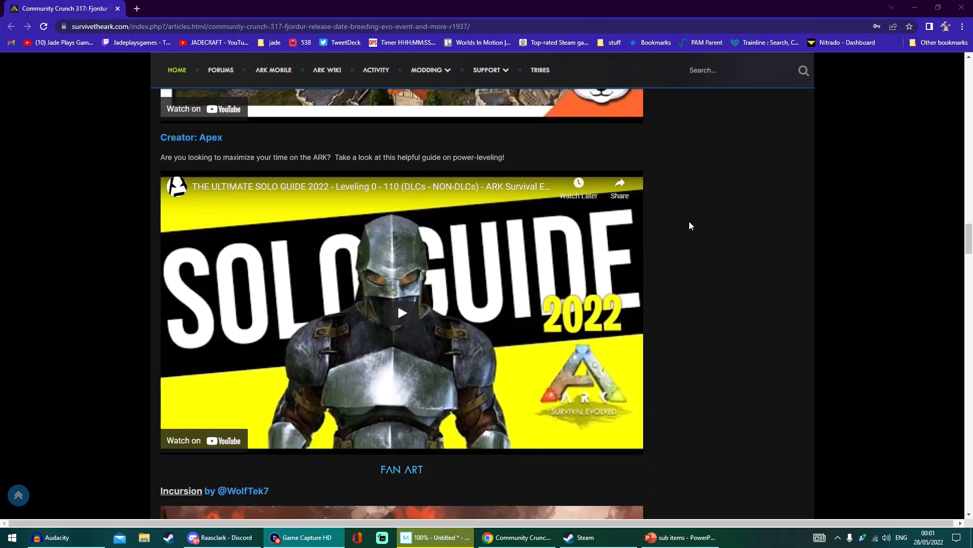
{"action": "scroll", "scroll_direction": "down", "scroll_amount": 3}
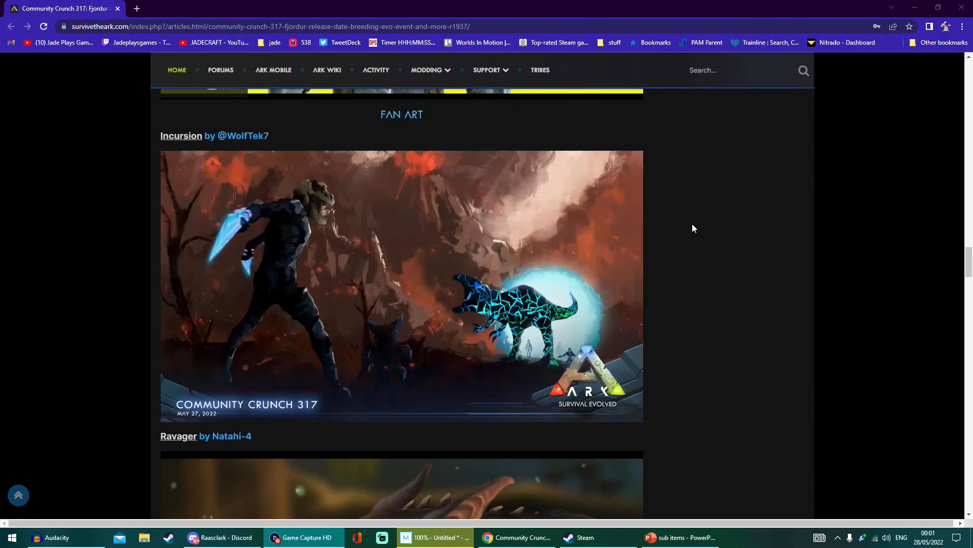
{"action": "scroll", "scroll_direction": "up", "scroll_amount": 3}
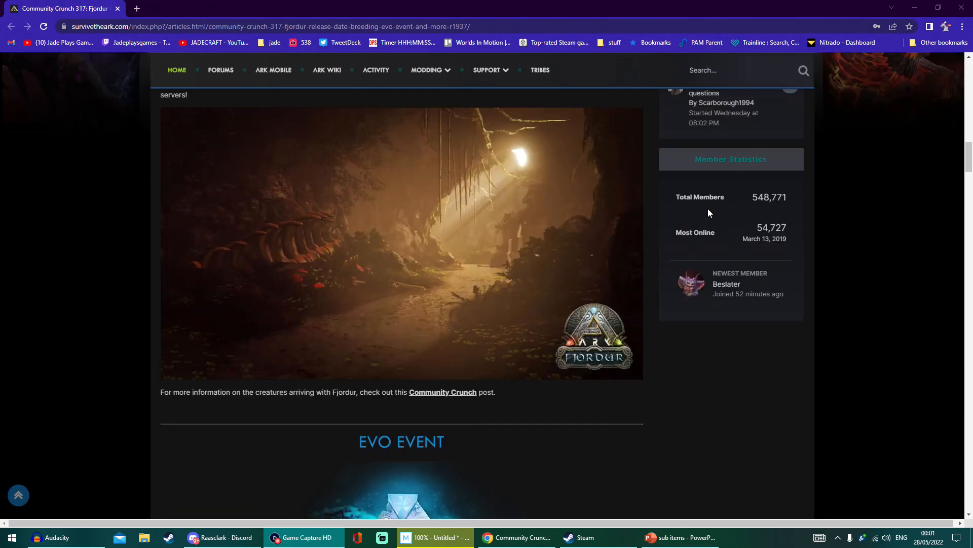
{"action": "scroll", "scroll_direction": "up", "scroll_amount": 3}
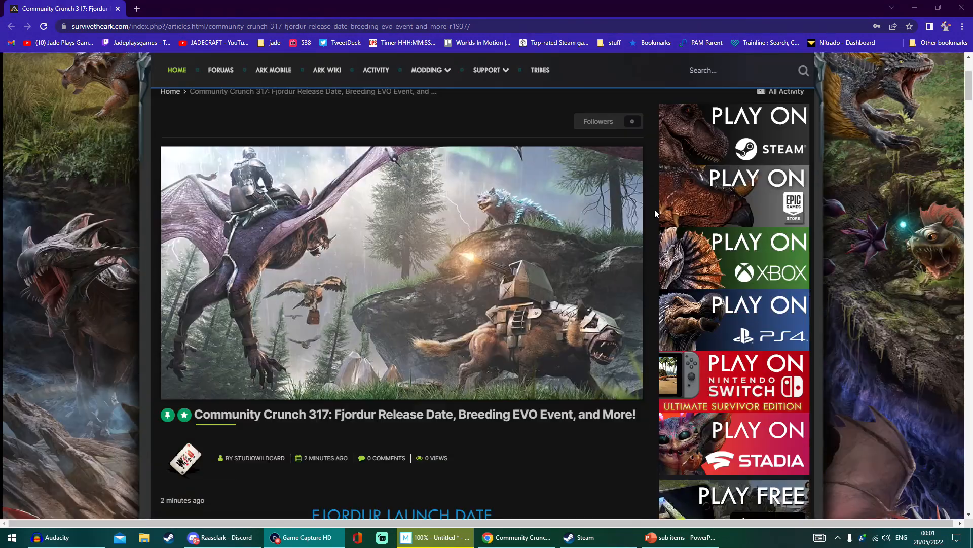
{"action": "scroll", "scroll_direction": "down", "scroll_amount": 3}
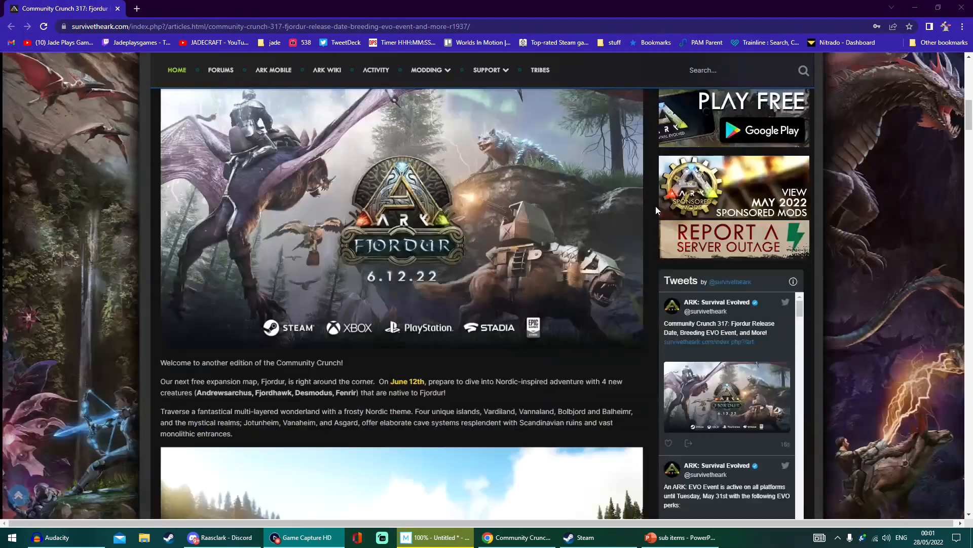